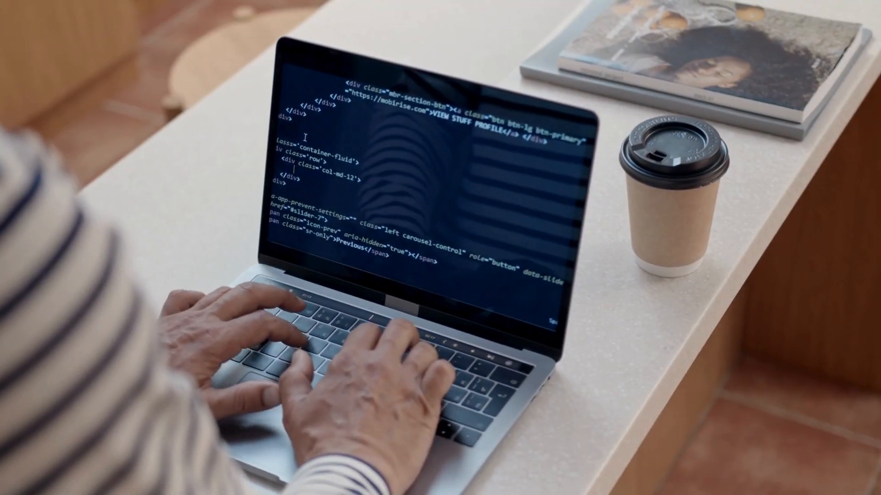
text(<h1></h1>)
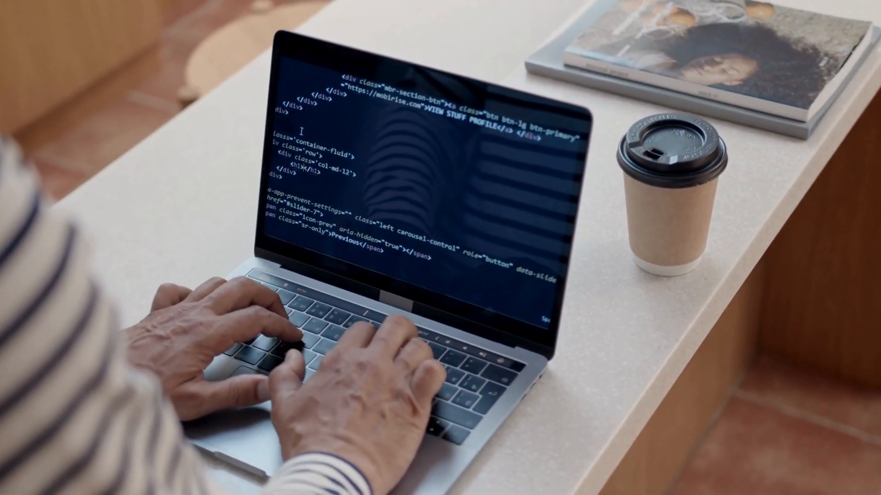